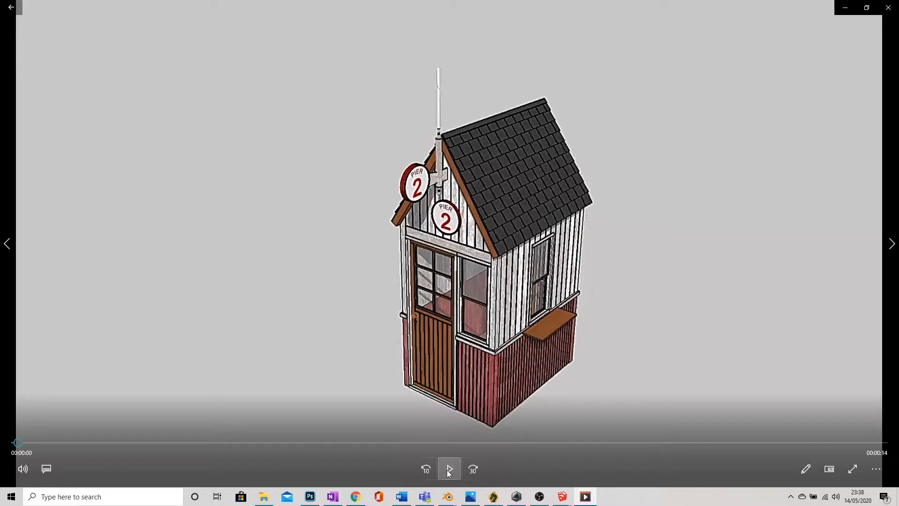
Start playing the pier ticket office animation clip in Windows Media Player.
{"action": "left_click", "coordinate": [449, 469]}
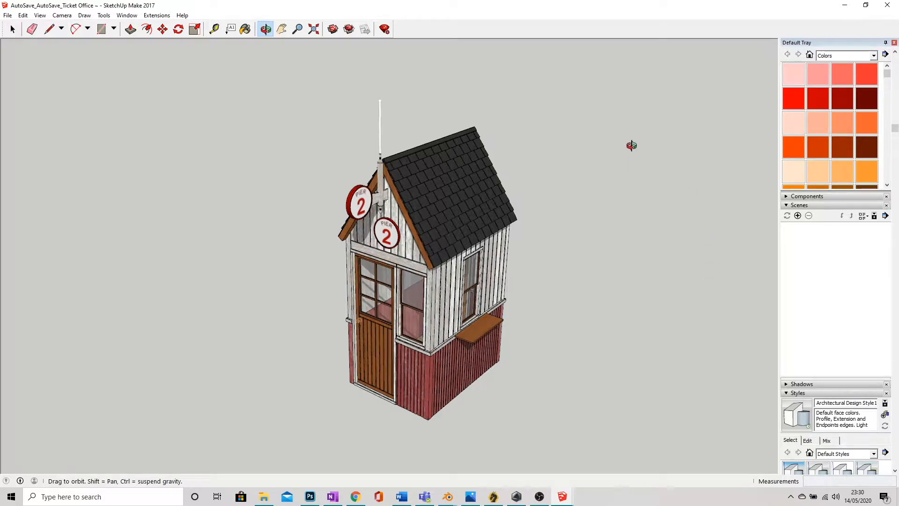
{"action": "mouse_move", "coordinate": [631, 150]}
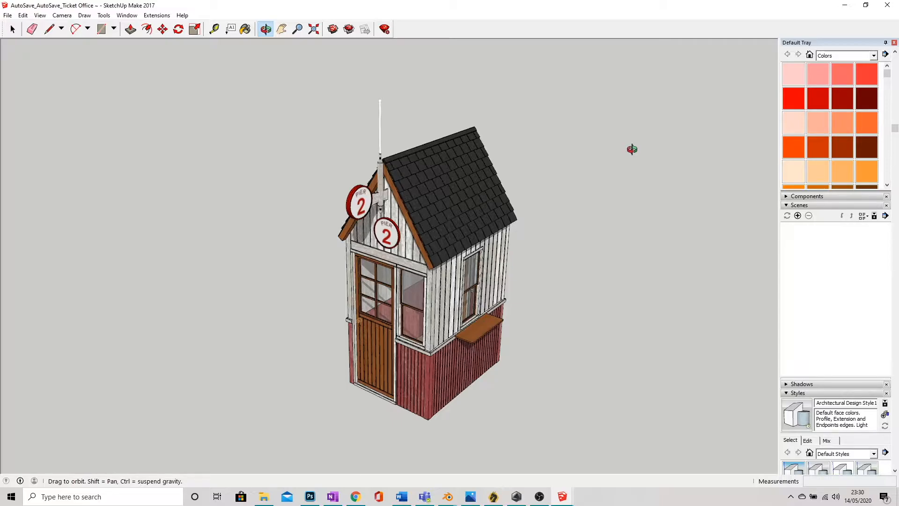
{"action": "mouse_move", "coordinate": [626, 160]}
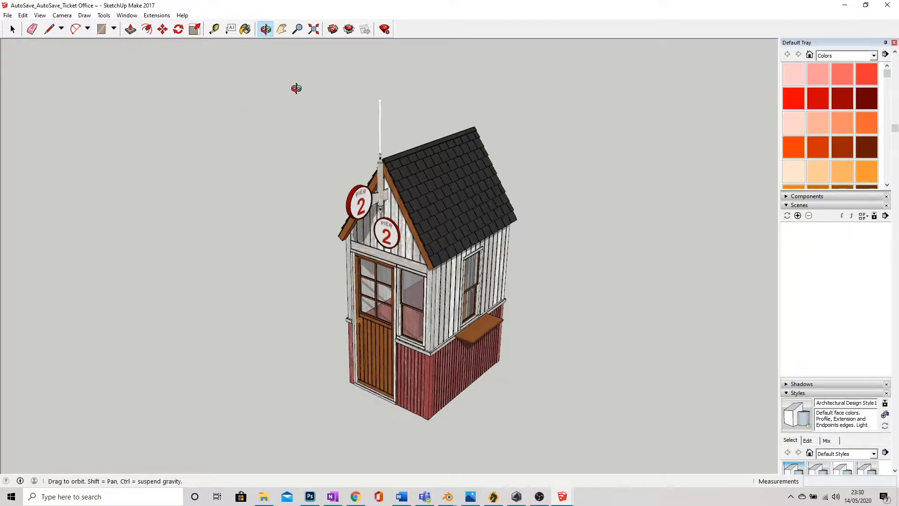
{"action": "left_click", "coordinate": [104, 15]}
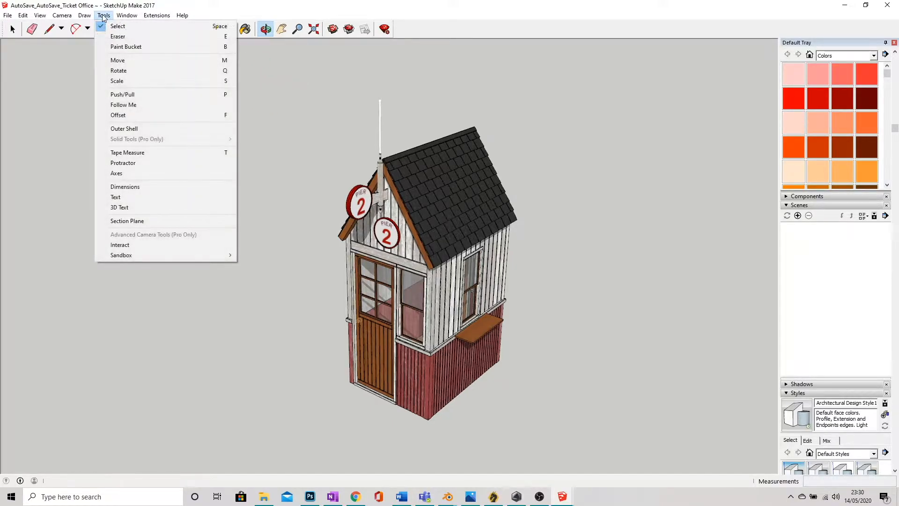
{"action": "mouse_move", "coordinate": [137, 220]}
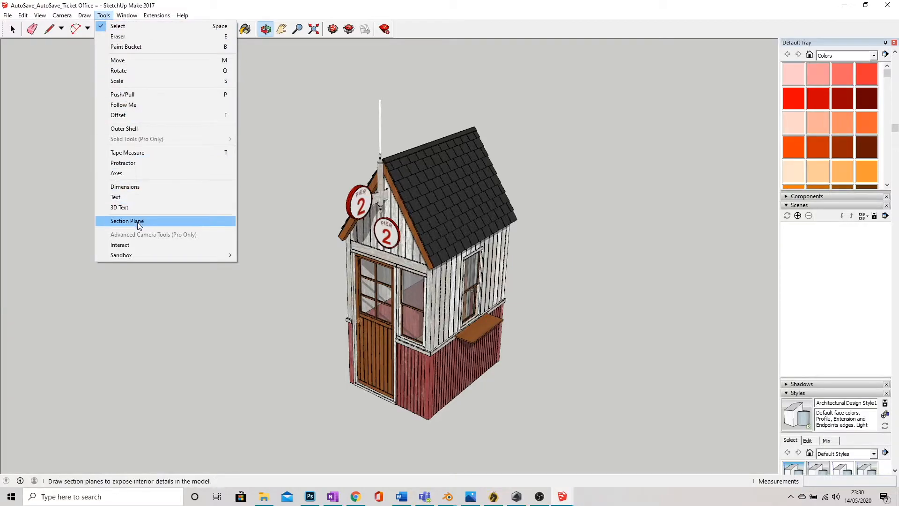
{"action": "left_click", "coordinate": [127, 221]}
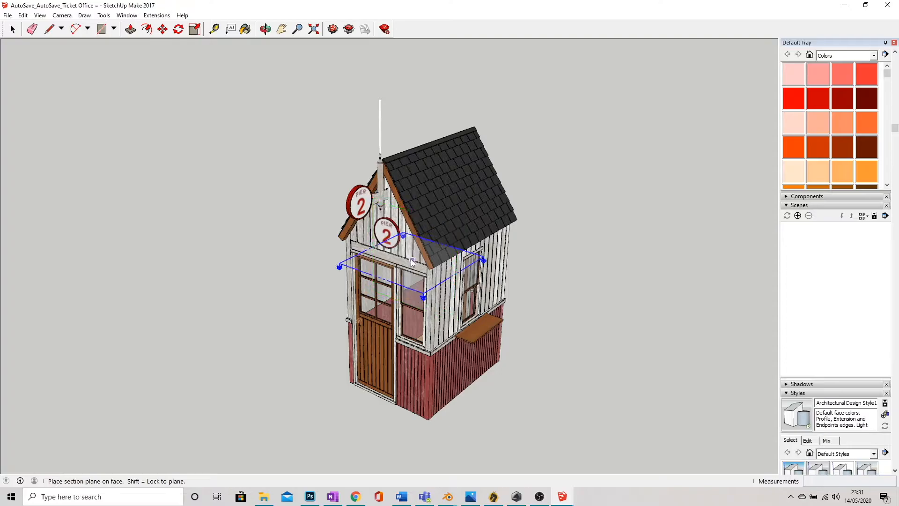
{"action": "left_click", "coordinate": [438, 201]}
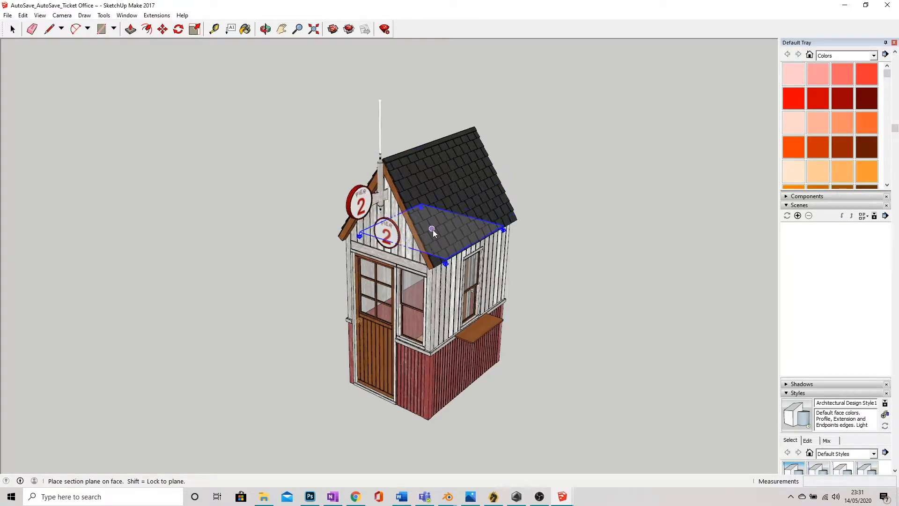
{"action": "left_click_drag", "start_coordinate": [433, 230], "coordinate": [420, 261]}
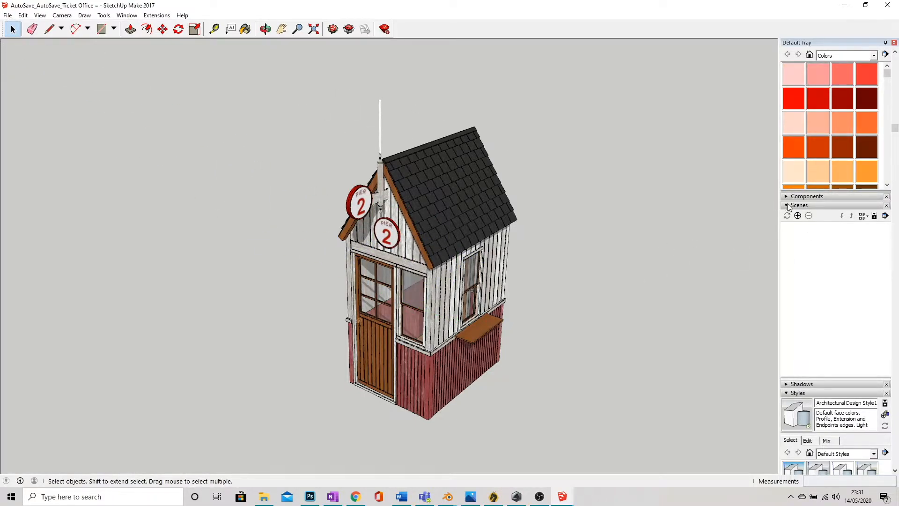
{"action": "mouse_move", "coordinate": [797, 216]}
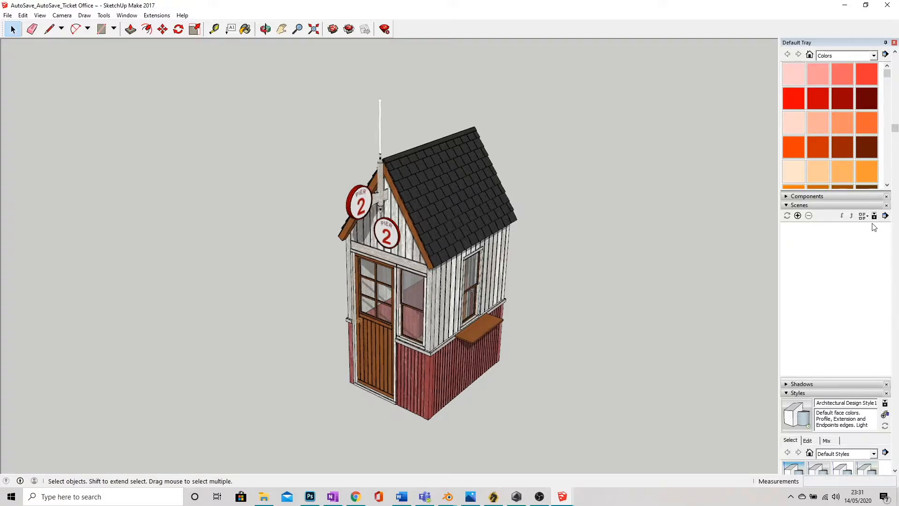
{"action": "left_click", "coordinate": [127, 15]}
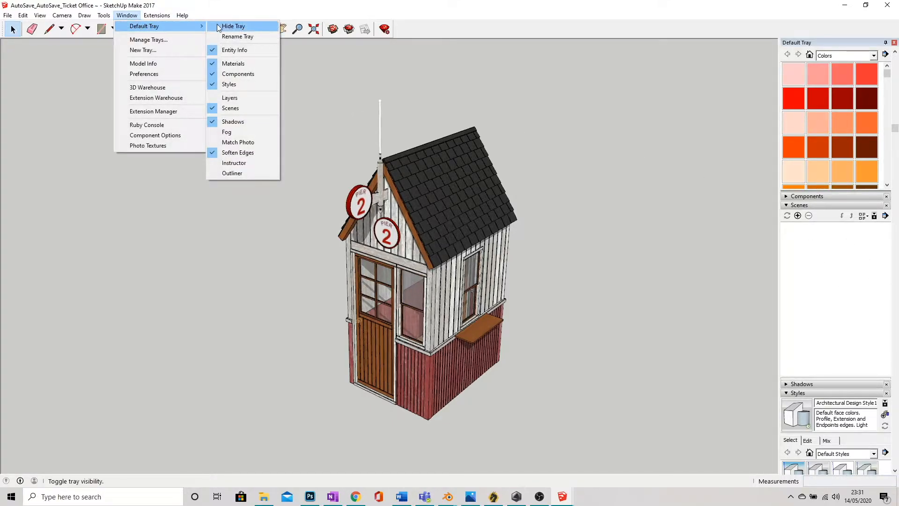
{"action": "mouse_move", "coordinate": [230, 107]}
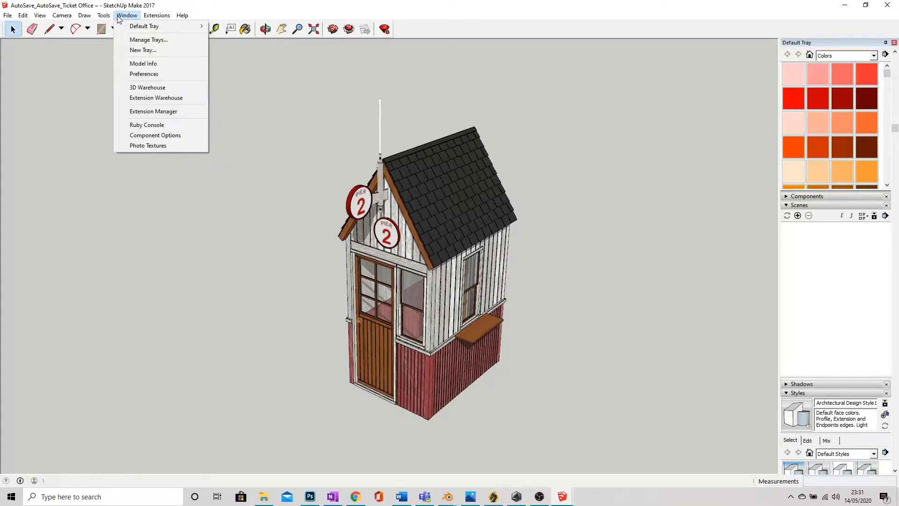
{"action": "mouse_move", "coordinate": [144, 26]}
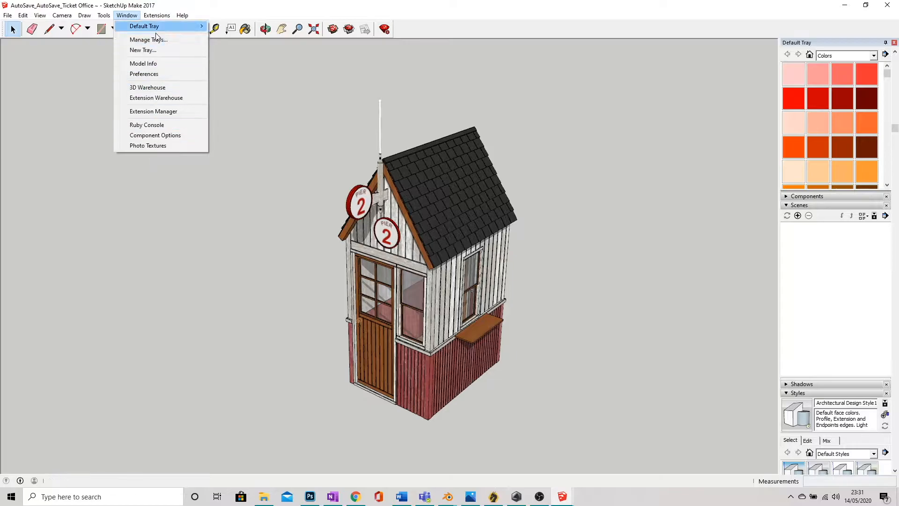
{"action": "left_click", "coordinate": [502, 22]}
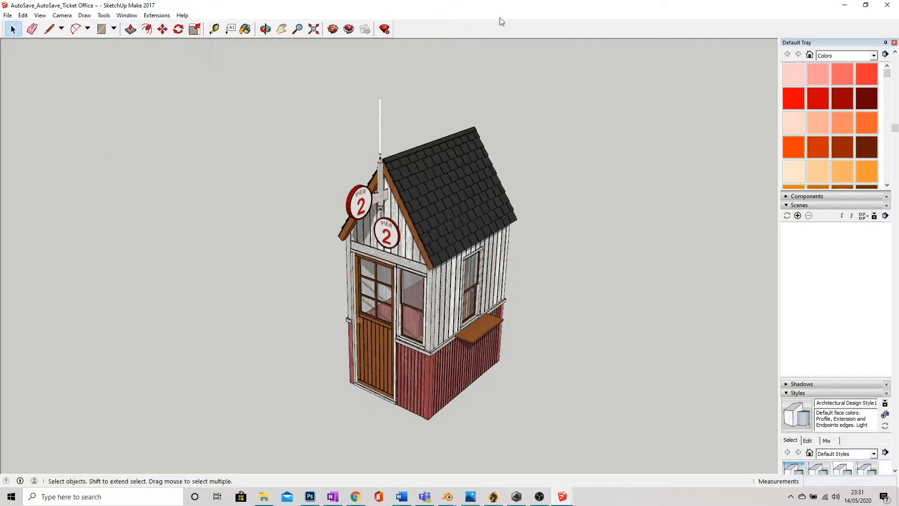
{"action": "mouse_move", "coordinate": [537, 249]}
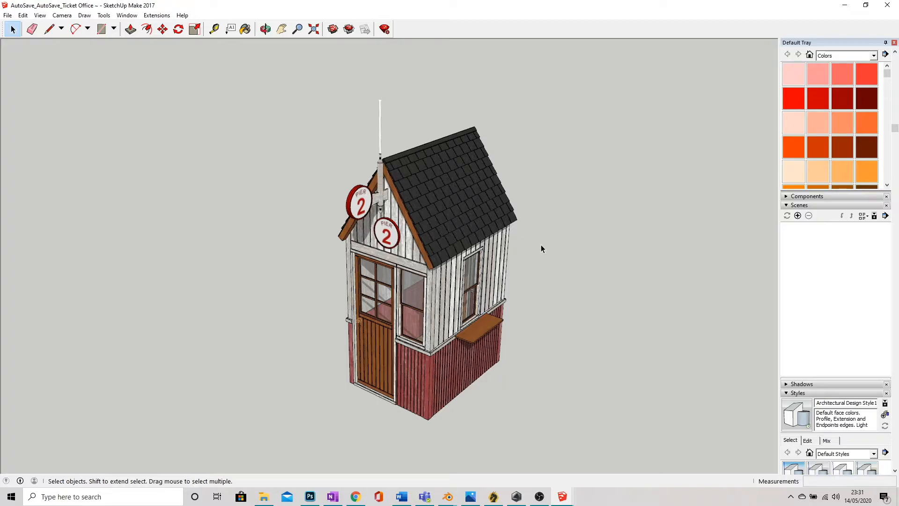
{"action": "mouse_move", "coordinate": [383, 100]}
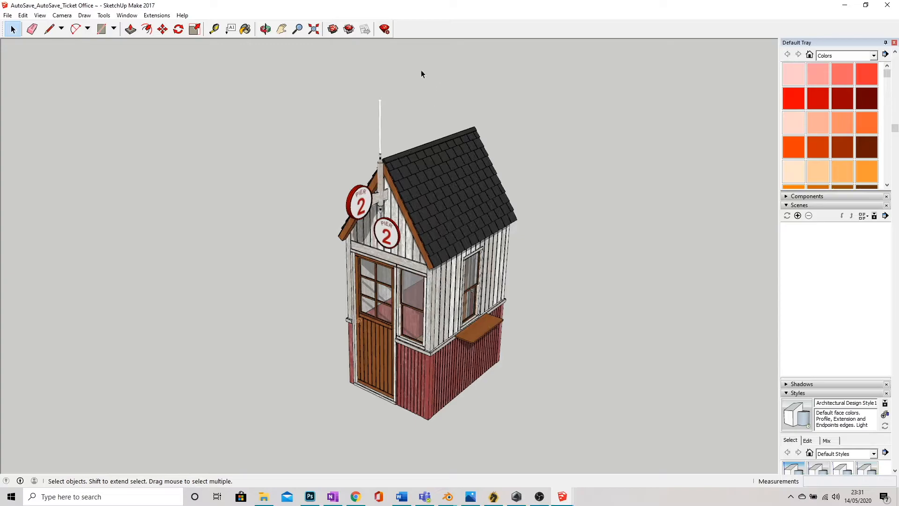
{"action": "mouse_move", "coordinate": [238, 125]}
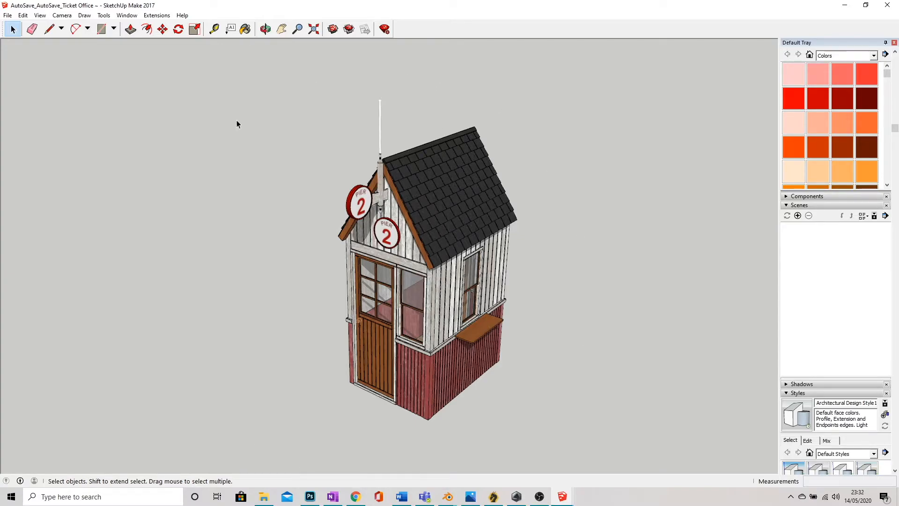
{"action": "mouse_move", "coordinate": [419, 309]}
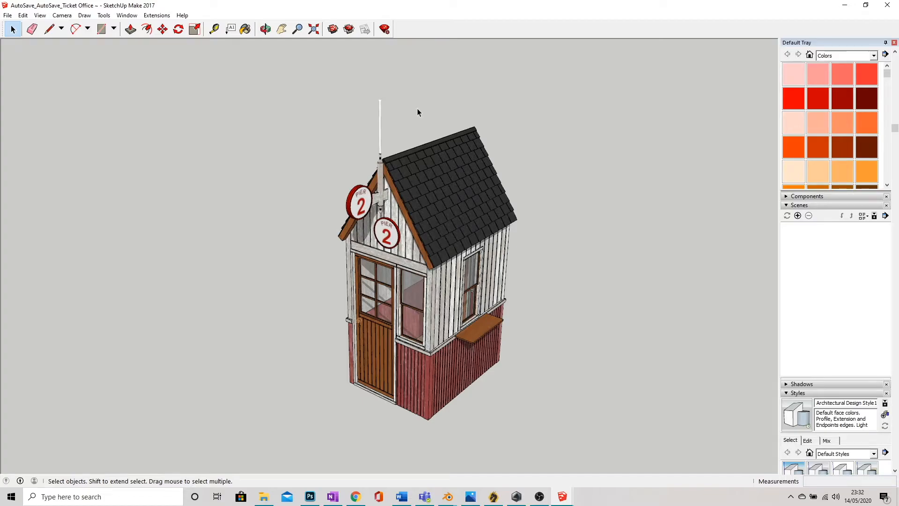
{"action": "mouse_move", "coordinate": [450, 113]}
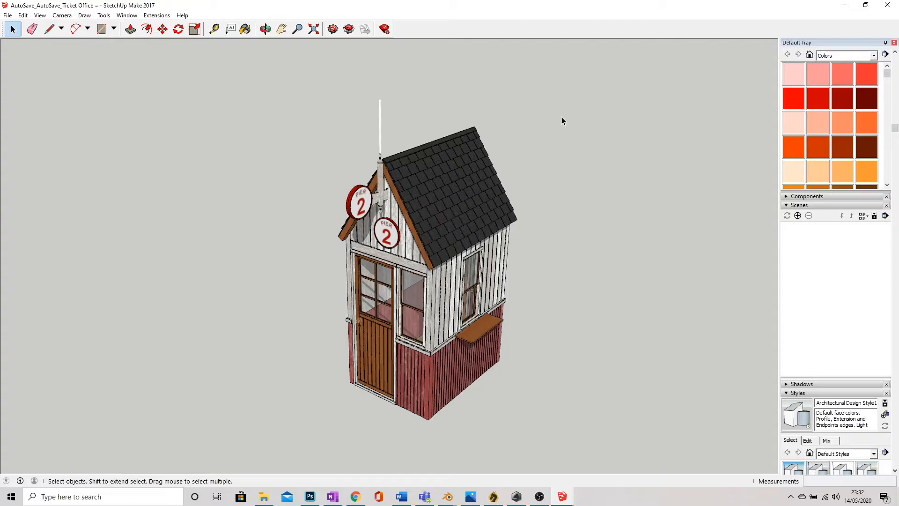
{"action": "mouse_move", "coordinate": [457, 361]}
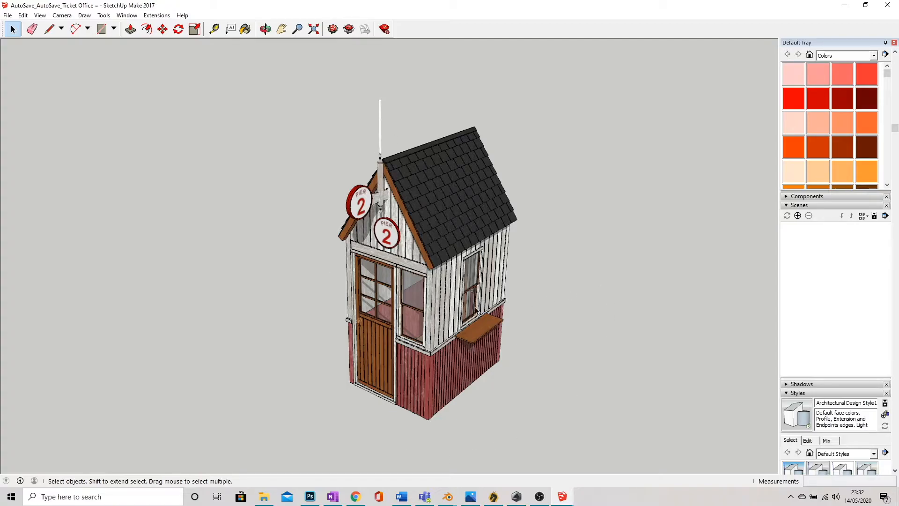
{"action": "mouse_move", "coordinate": [584, 370]}
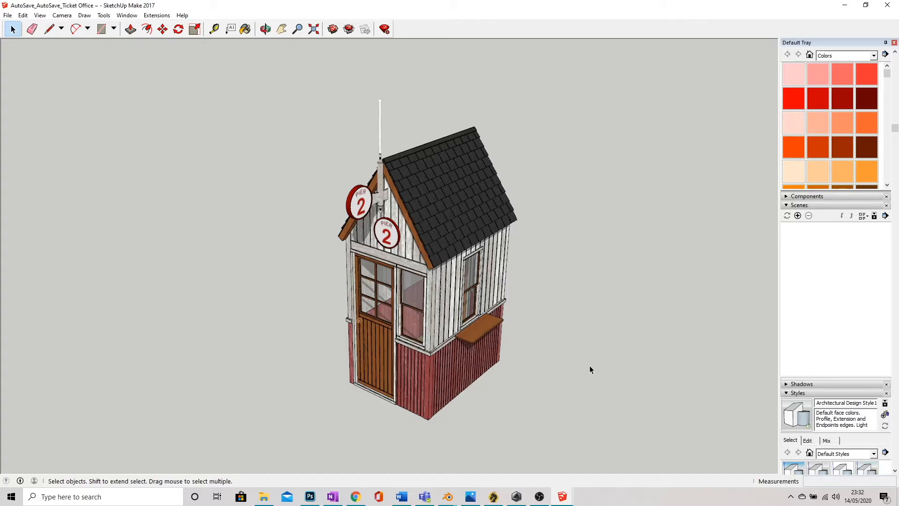
{"action": "mouse_move", "coordinate": [592, 353]}
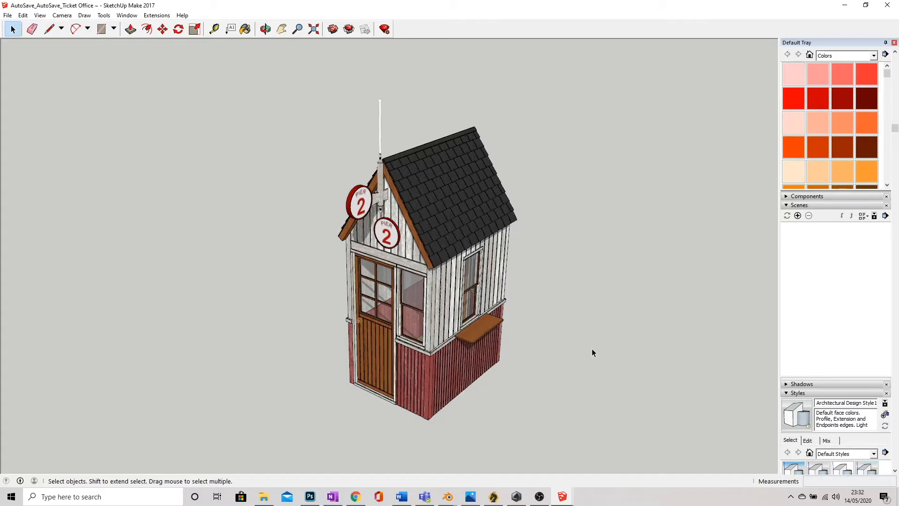
{"action": "mouse_move", "coordinate": [589, 353]}
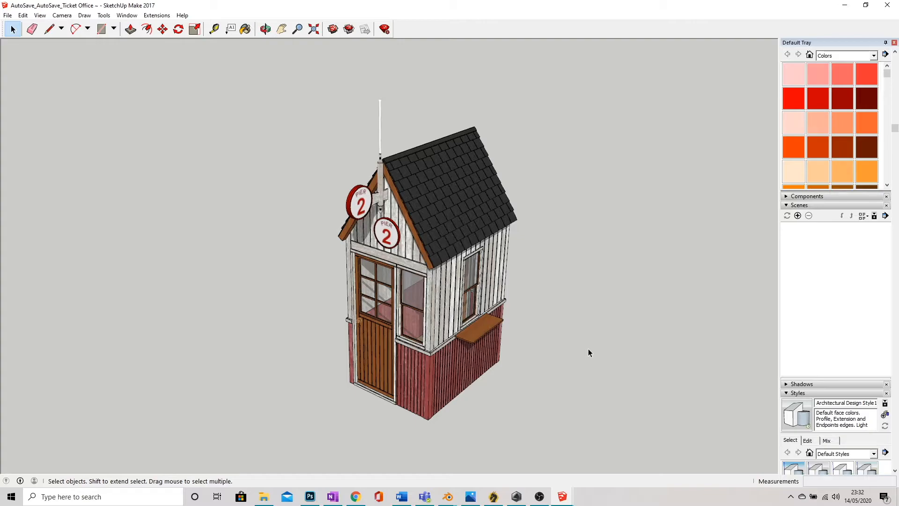
{"action": "mouse_move", "coordinate": [565, 350]}
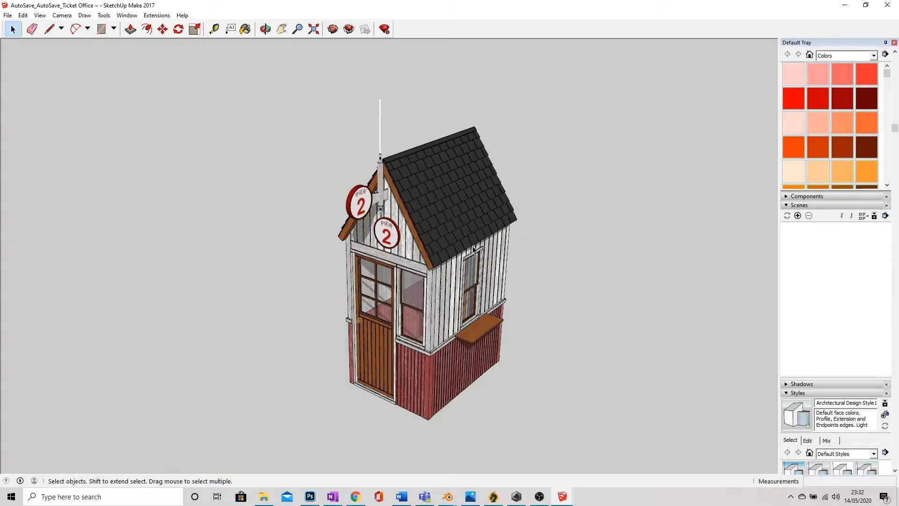
Erase the leftover section planes, including the one under the model, leaving the office uncut.
{"action": "left_click", "coordinate": [103, 15]}
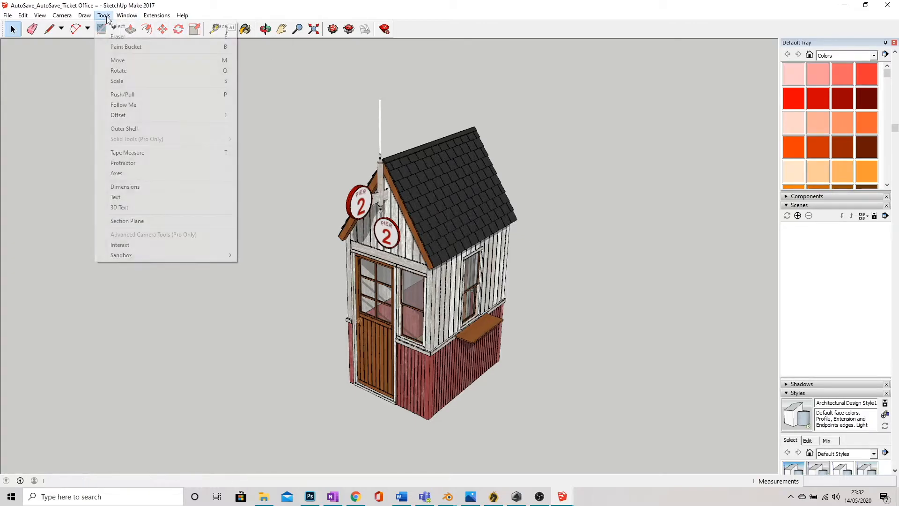
{"action": "left_click", "coordinate": [127, 220]}
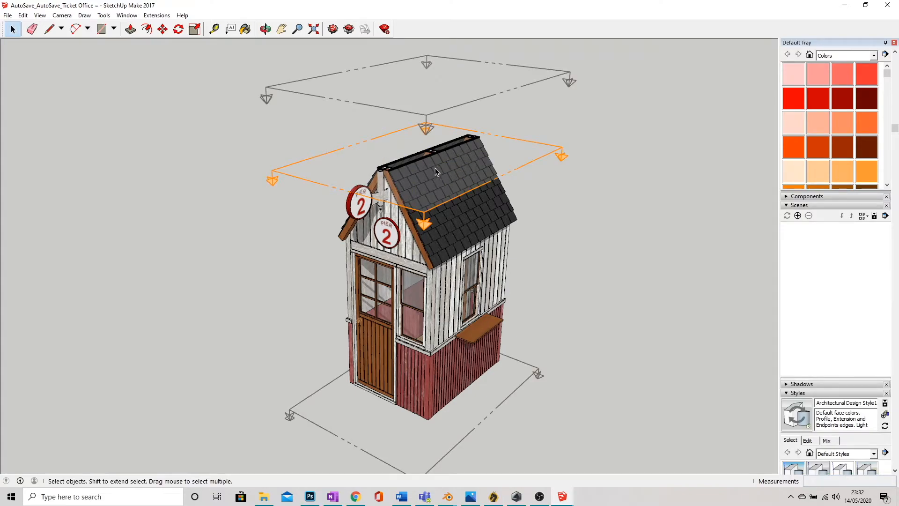
{"action": "left_click", "coordinate": [31, 28]}
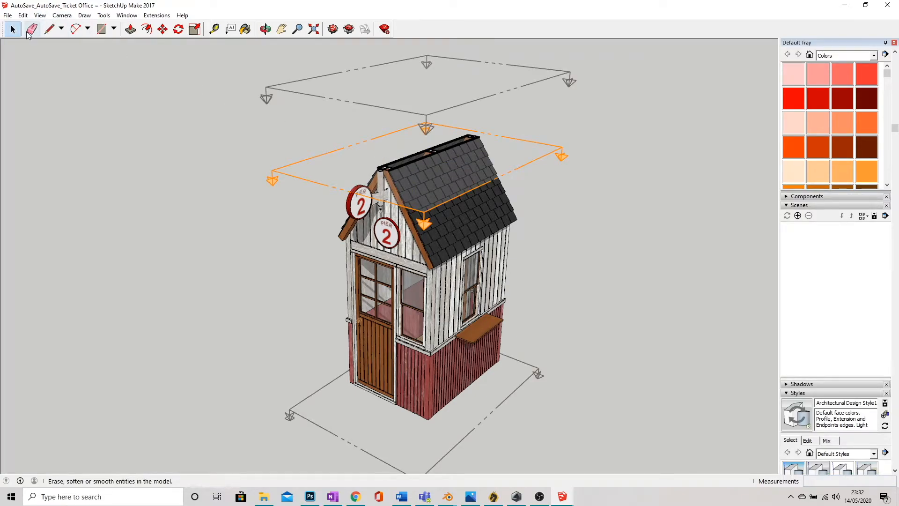
{"action": "left_click", "coordinate": [13, 29]}
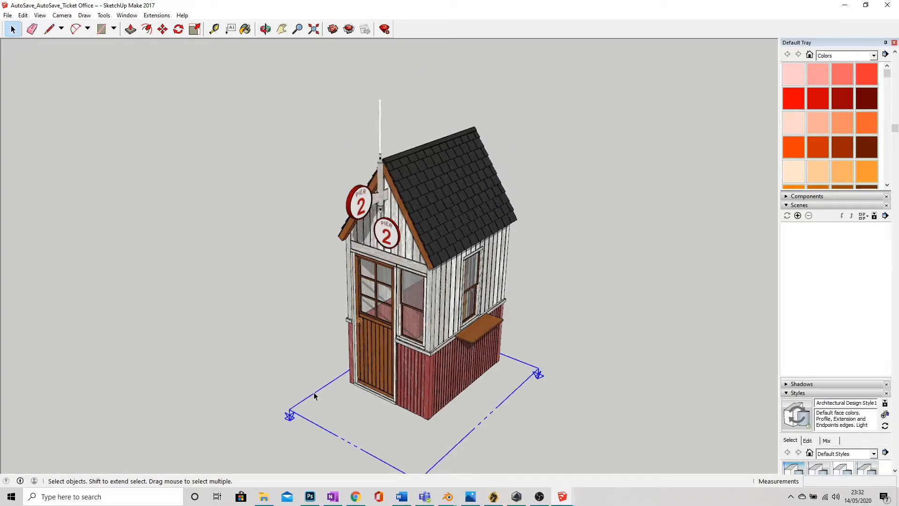
{"action": "left_click", "coordinate": [232, 242]}
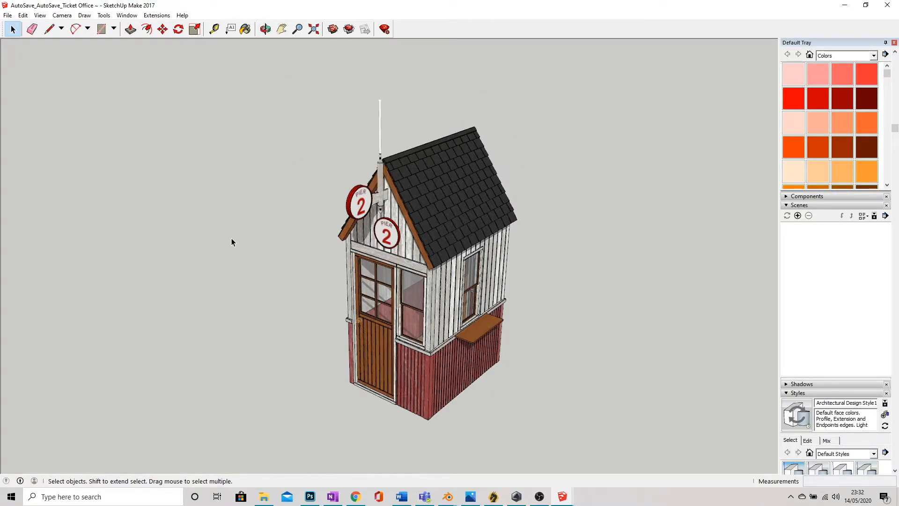
{"action": "left_click", "coordinate": [103, 15]}
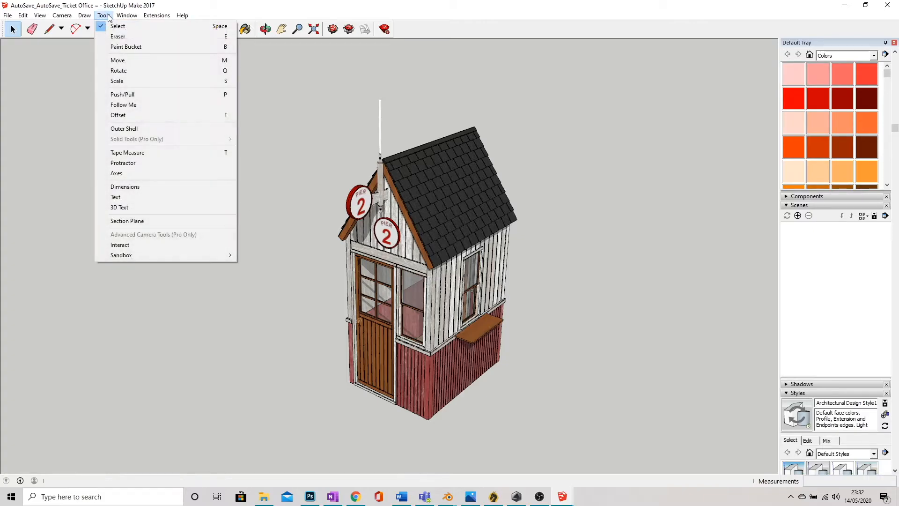
Place a section plane on the roof, raise it above the model, and hide section plane markers.
{"action": "left_click", "coordinate": [127, 220]}
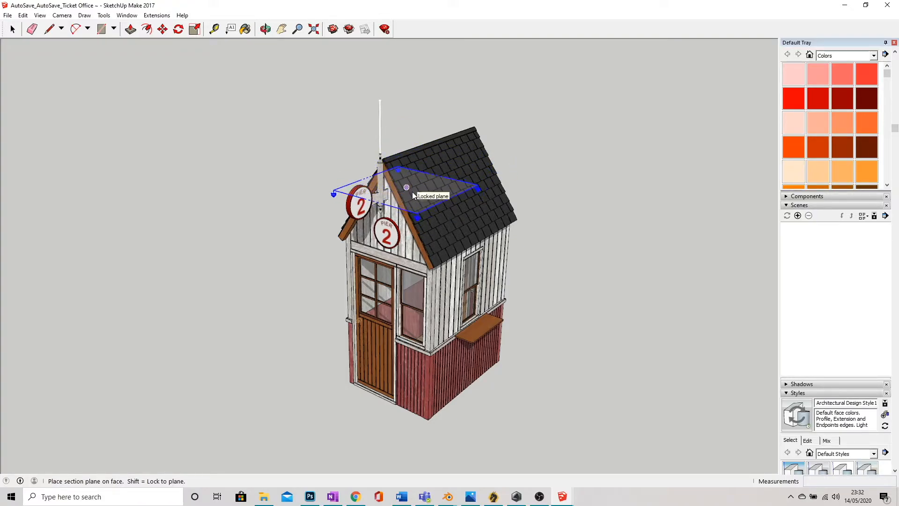
{"action": "left_click", "coordinate": [407, 195]}
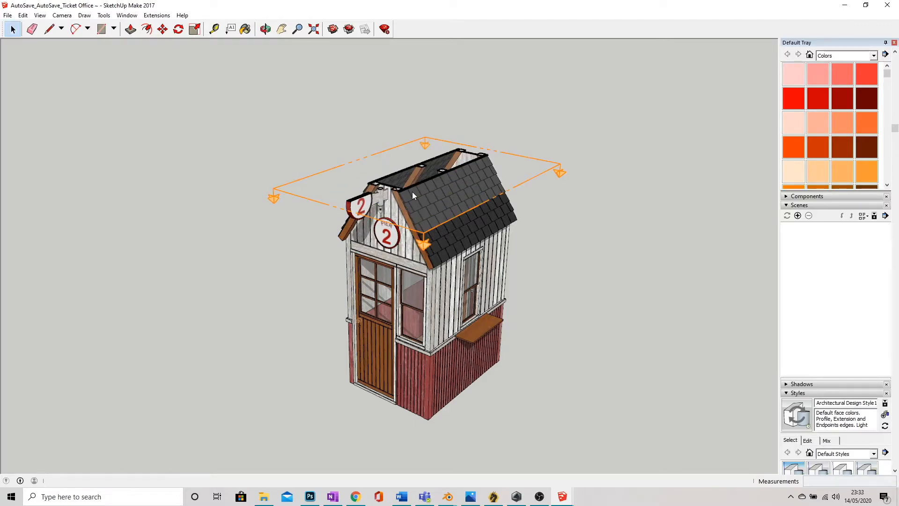
{"action": "mouse_move", "coordinate": [395, 161]}
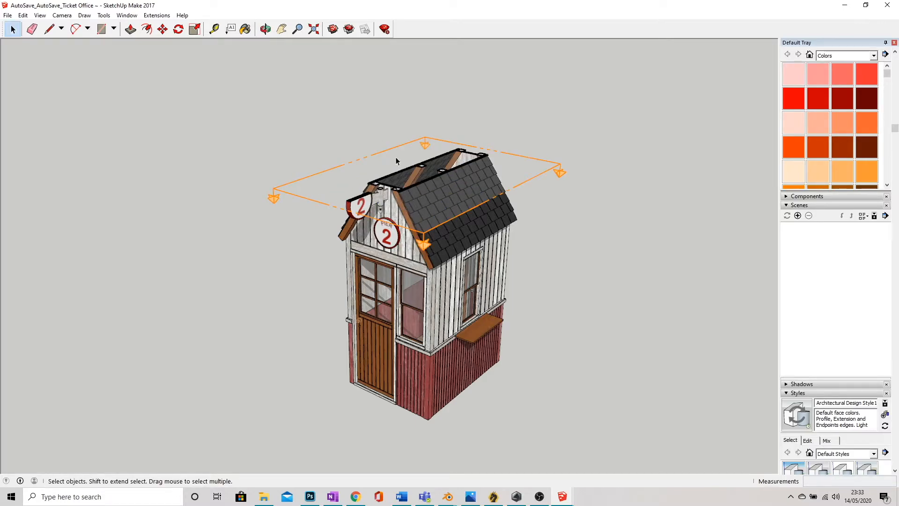
{"action": "left_click", "coordinate": [162, 29]}
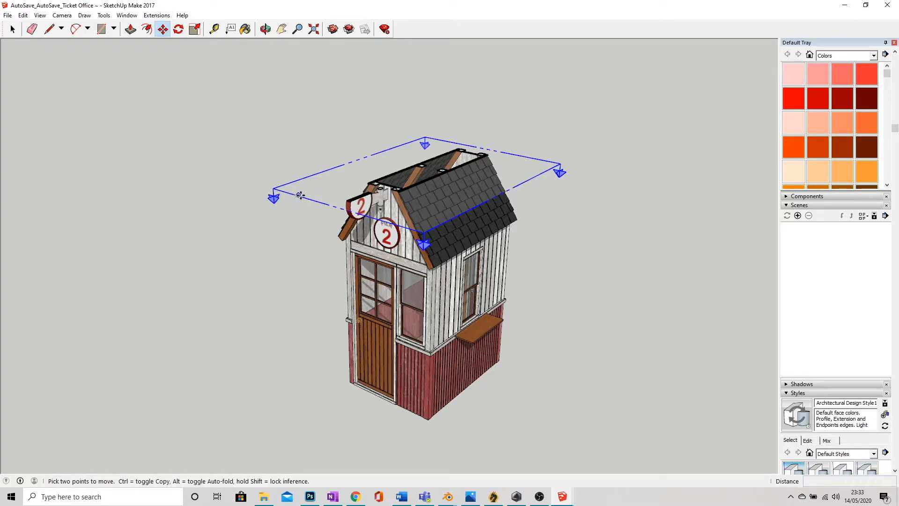
{"action": "mouse_move", "coordinate": [284, 195]}
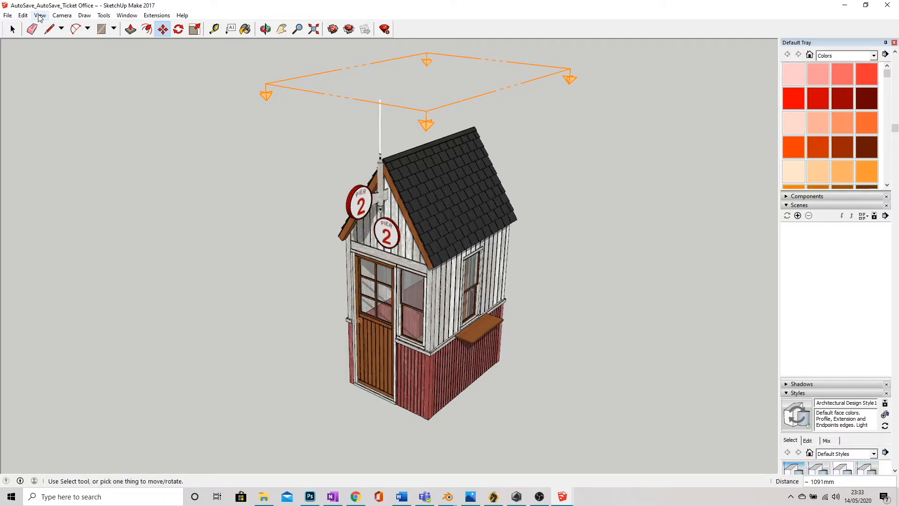
{"action": "left_click", "coordinate": [39, 15]}
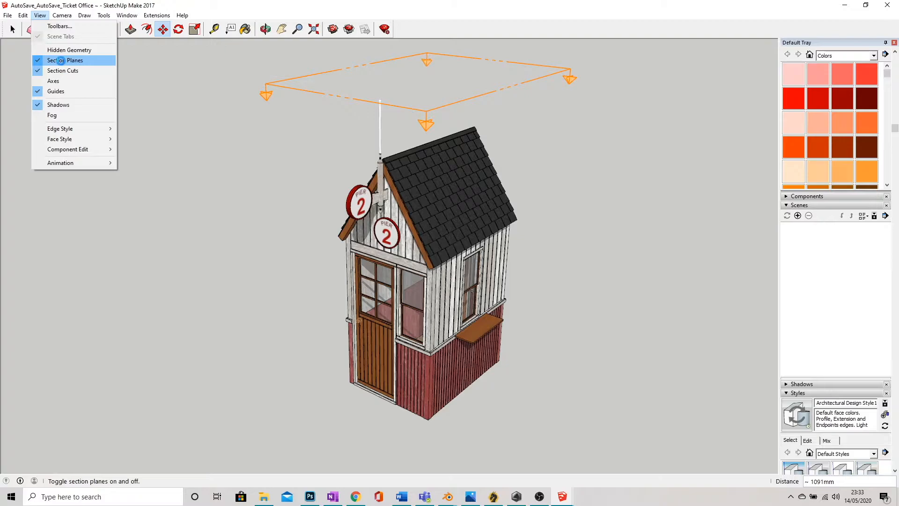
{"action": "mouse_move", "coordinate": [393, 65]}
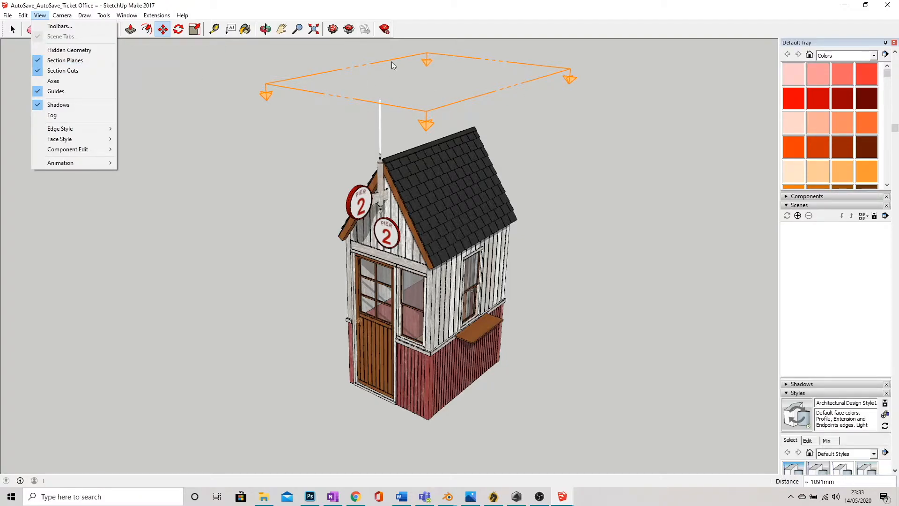
{"action": "mouse_move", "coordinate": [281, 97]}
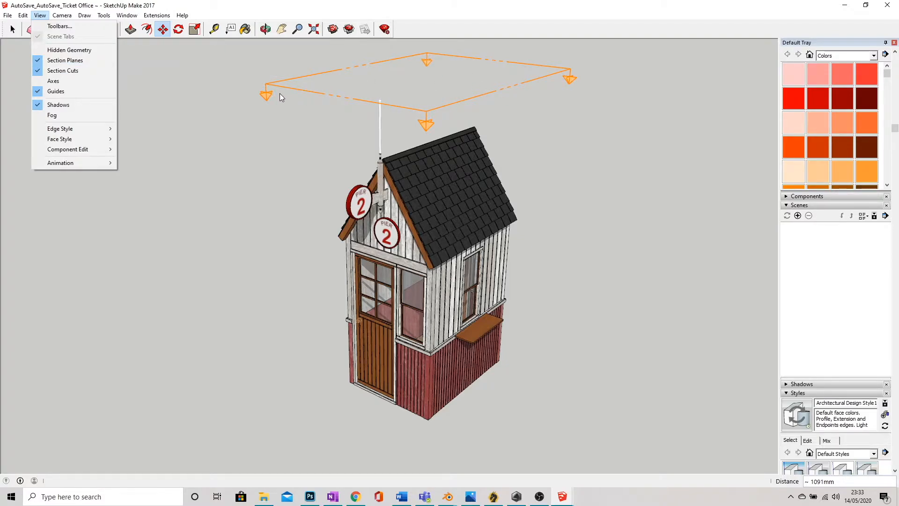
{"action": "left_click", "coordinate": [65, 61]}
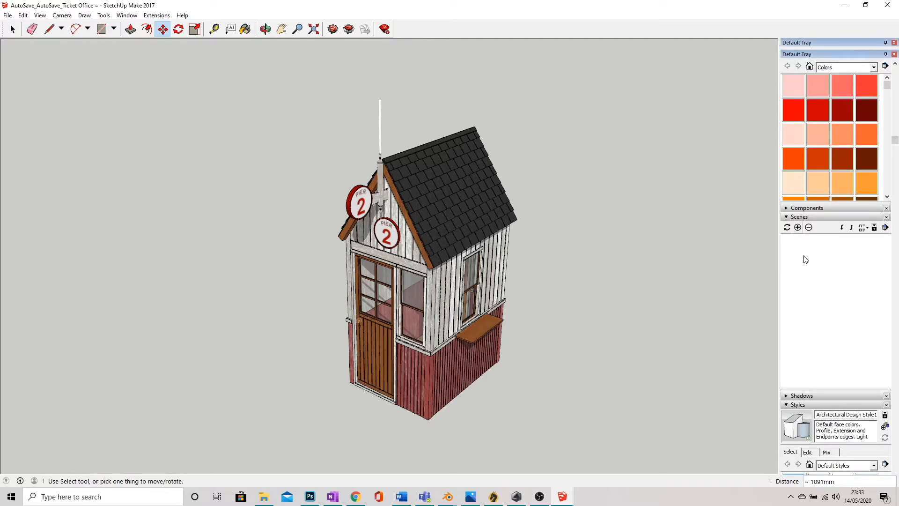
Add Scene 1 capturing the complete, uncut ticket office view.
{"action": "left_click", "coordinate": [797, 227]}
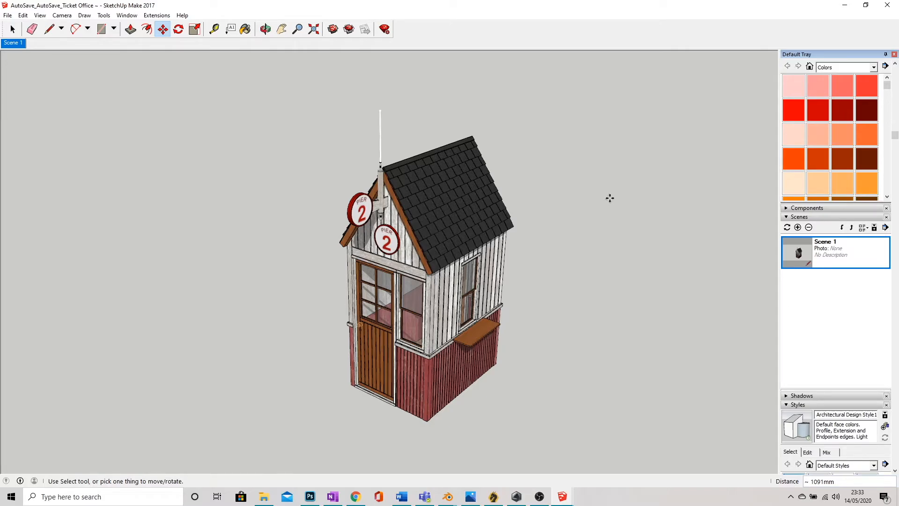
{"action": "mouse_move", "coordinate": [613, 199]}
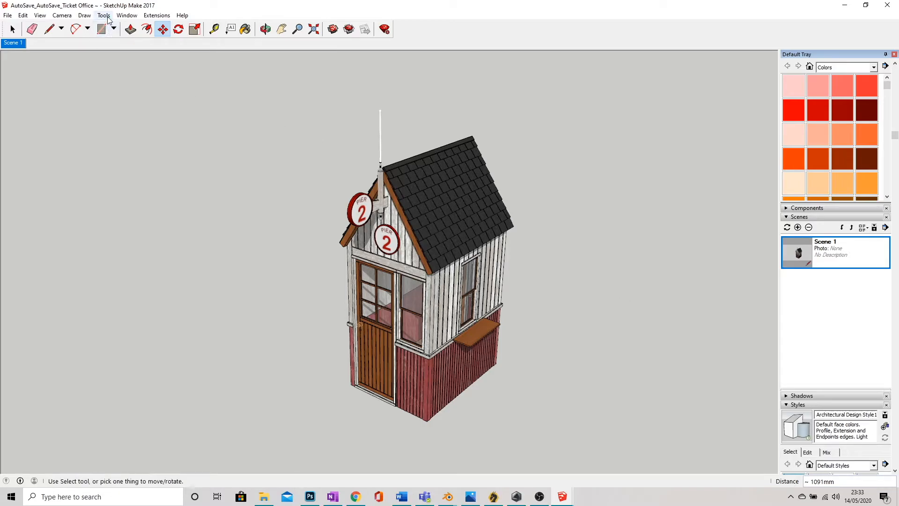
Add a section plane through the walls and lower it to cut the upper walls away.
{"action": "left_click", "coordinate": [146, 28]}
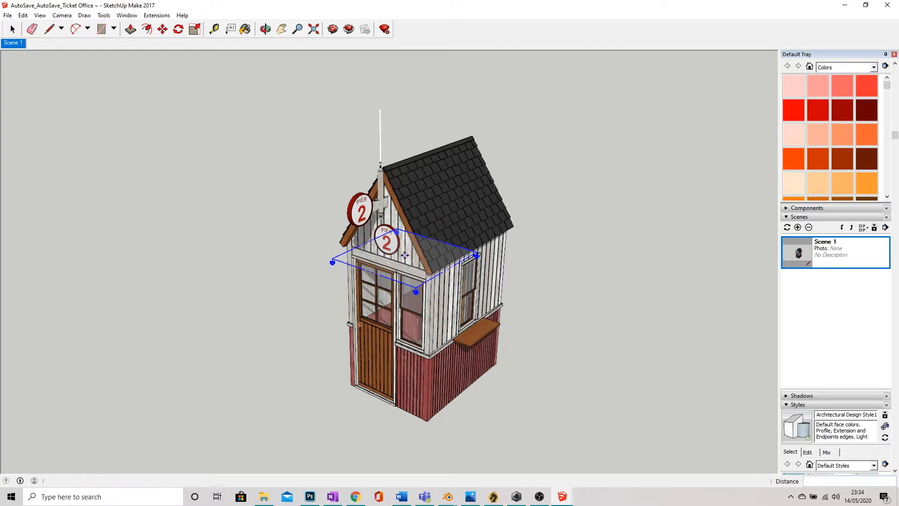
{"action": "left_click", "coordinate": [162, 29]}
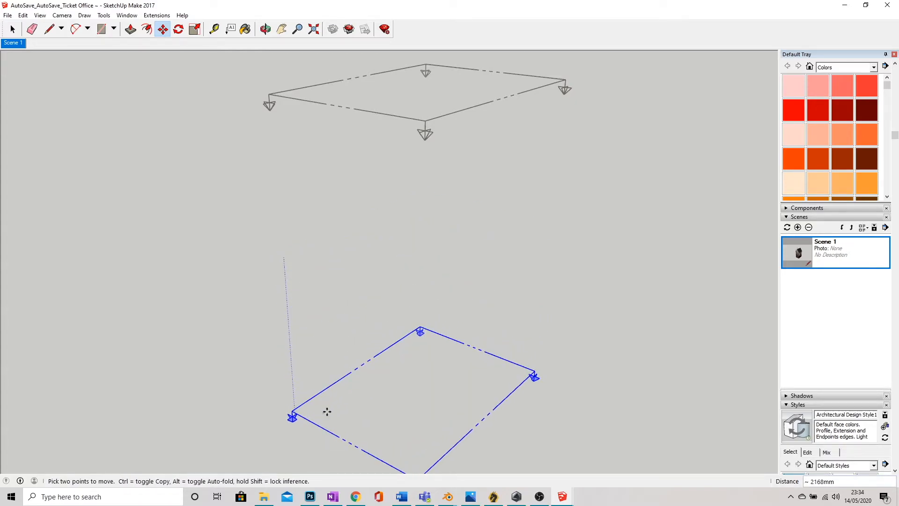
{"action": "left_click", "coordinate": [265, 29]}
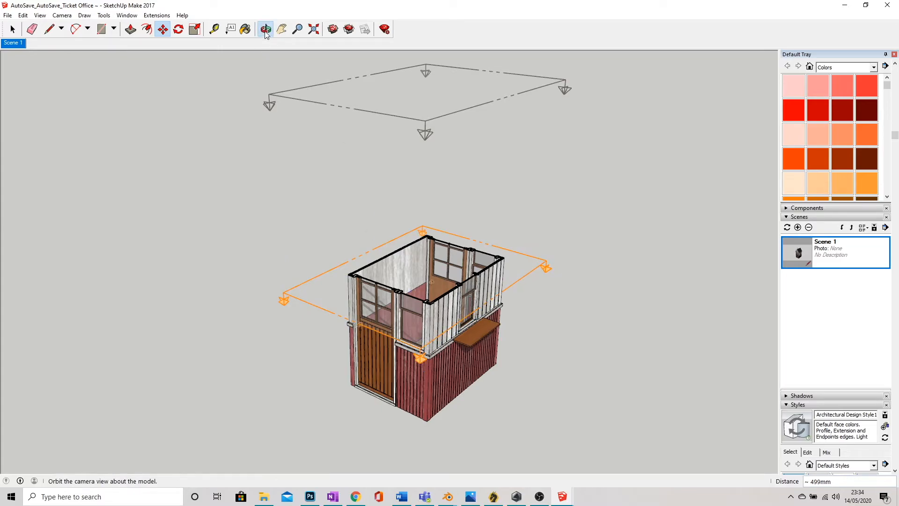
{"action": "left_click", "coordinate": [266, 29]}
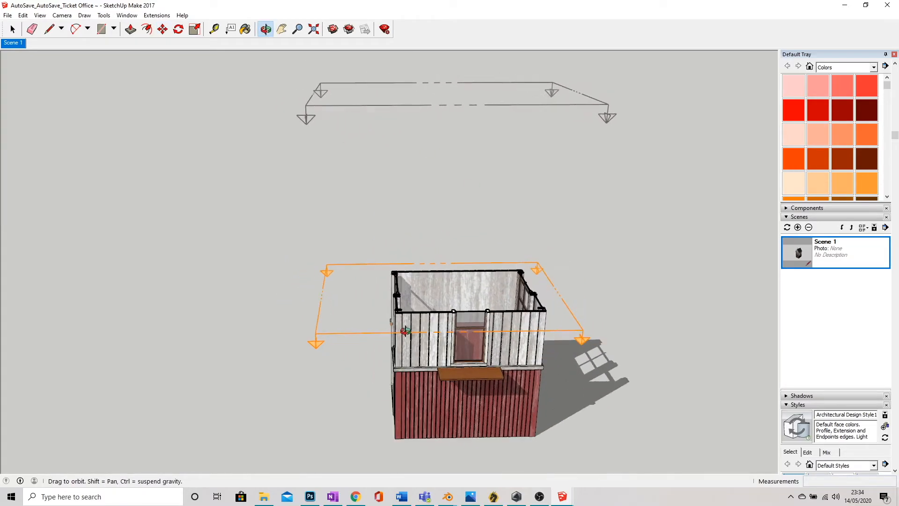
{"action": "left_click", "coordinate": [281, 29]}
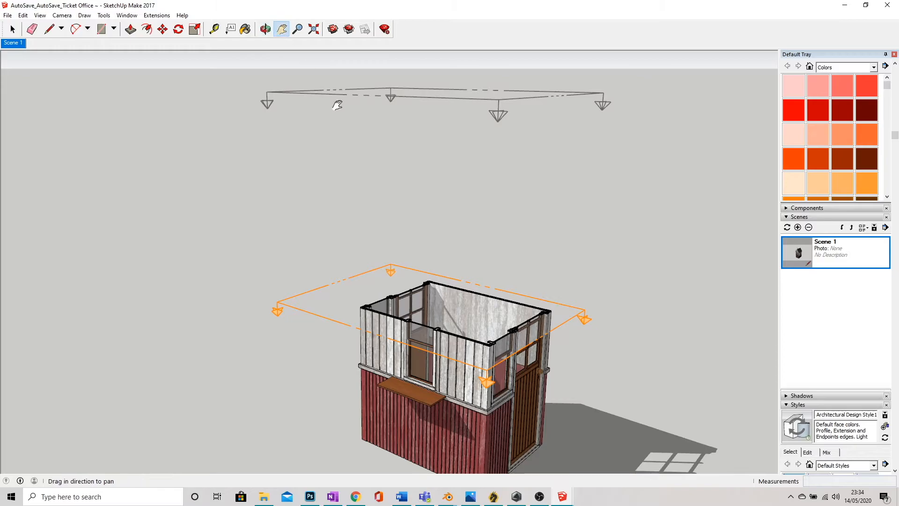
{"action": "left_click", "coordinate": [264, 29]}
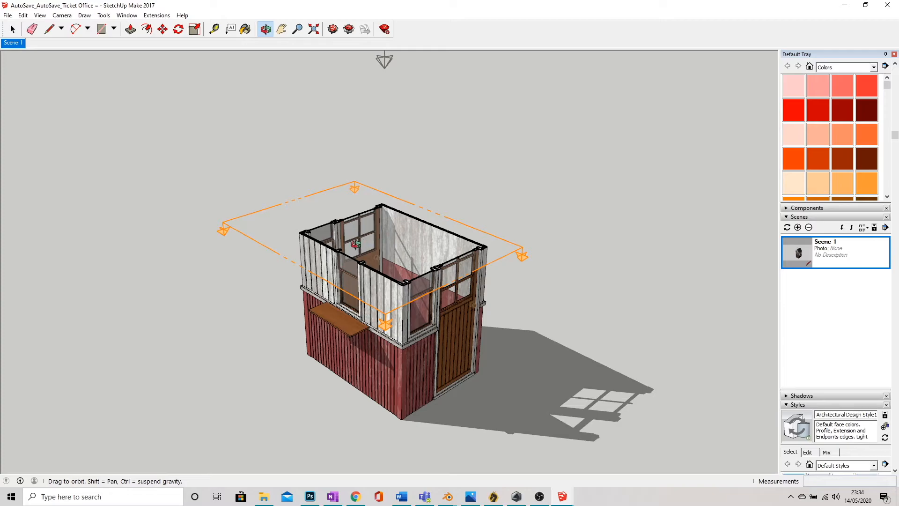
{"action": "left_click", "coordinate": [162, 29]}
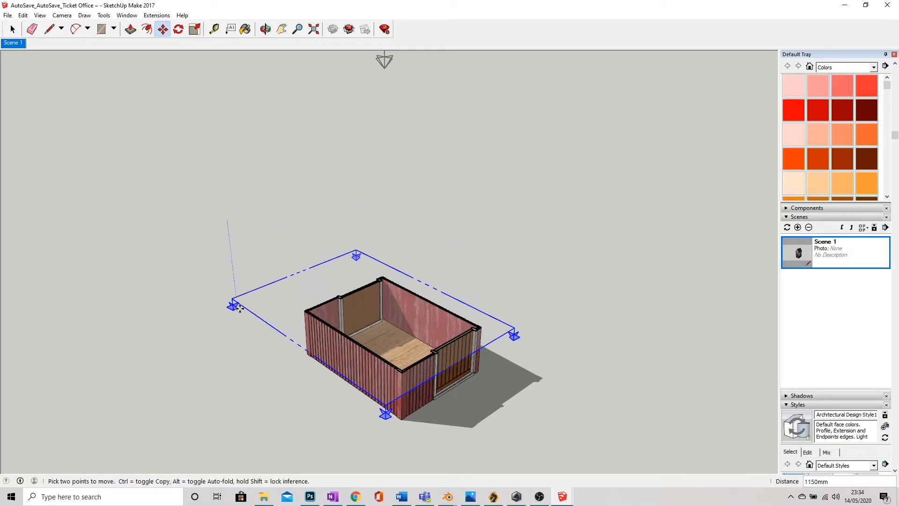
{"action": "left_click_drag", "start_coordinate": [235, 305], "coordinate": [240, 347]}
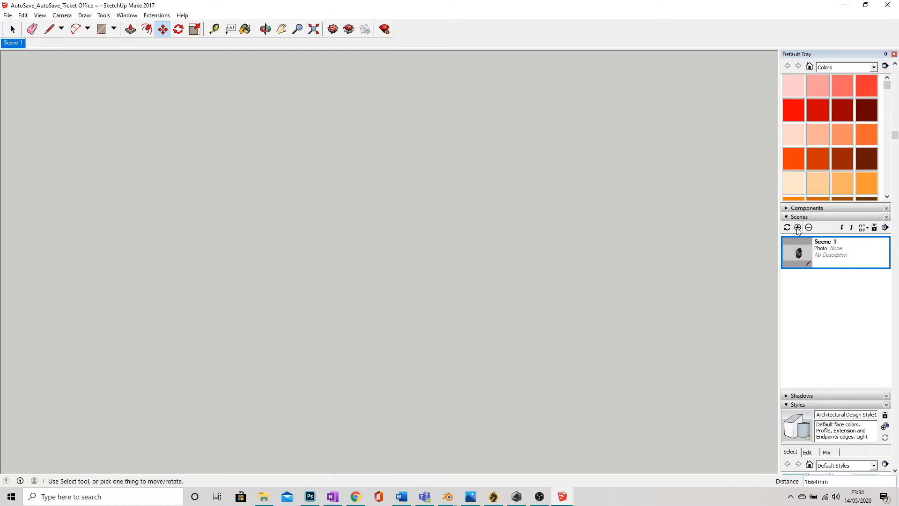
Add Scene 2 from the fully cut view and preview switching between Scenes 1 and 2.
{"action": "left_click", "coordinate": [797, 228]}
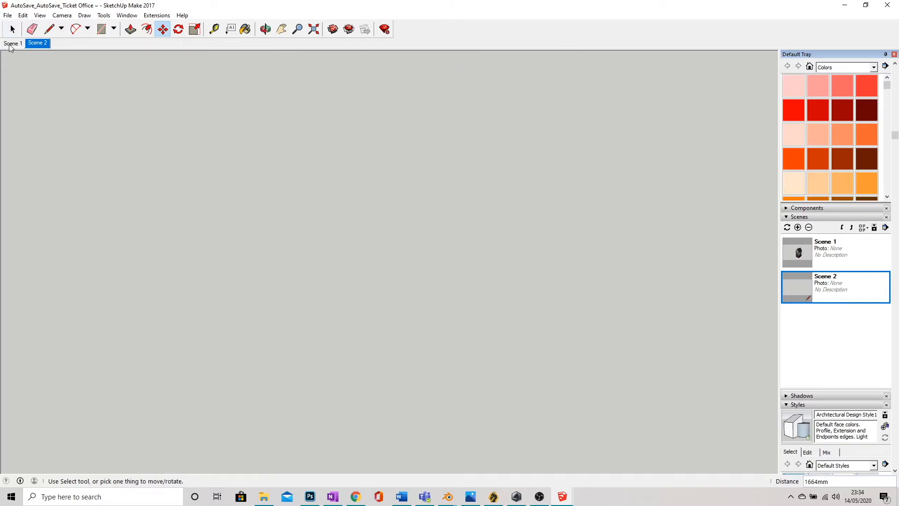
{"action": "left_click", "coordinate": [13, 43]}
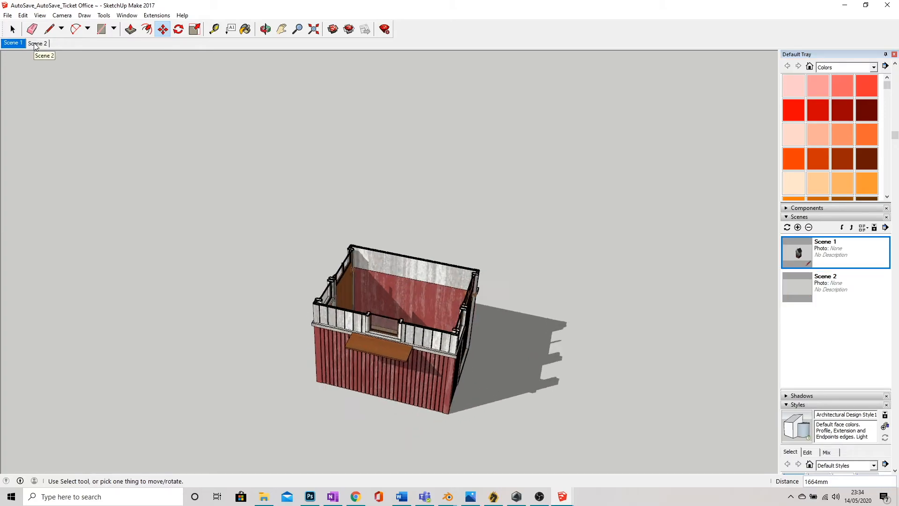
{"action": "left_click", "coordinate": [37, 43]}
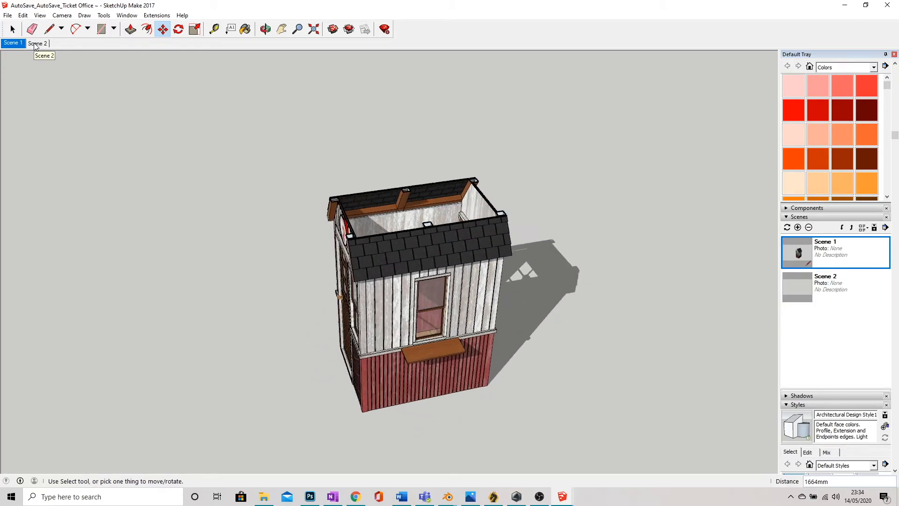
{"action": "left_click", "coordinate": [37, 43]}
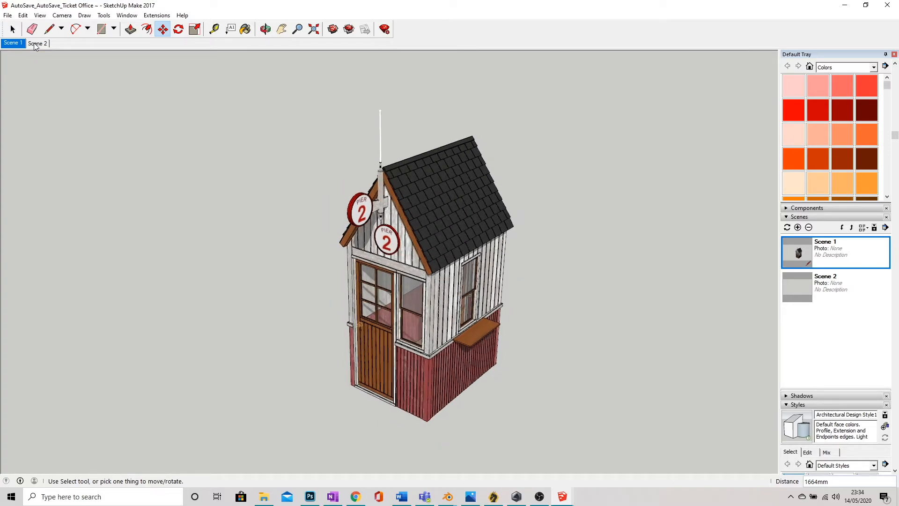
{"action": "left_click", "coordinate": [37, 43]}
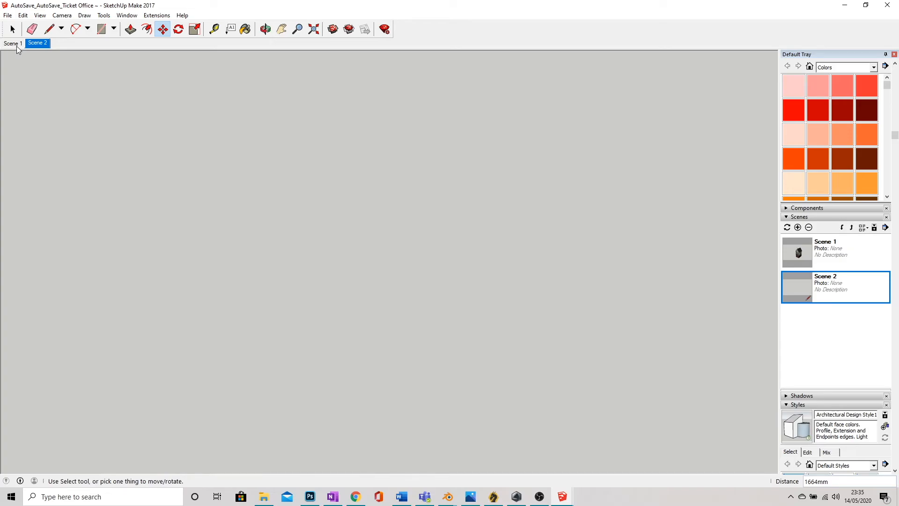
{"action": "left_click", "coordinate": [12, 43]}
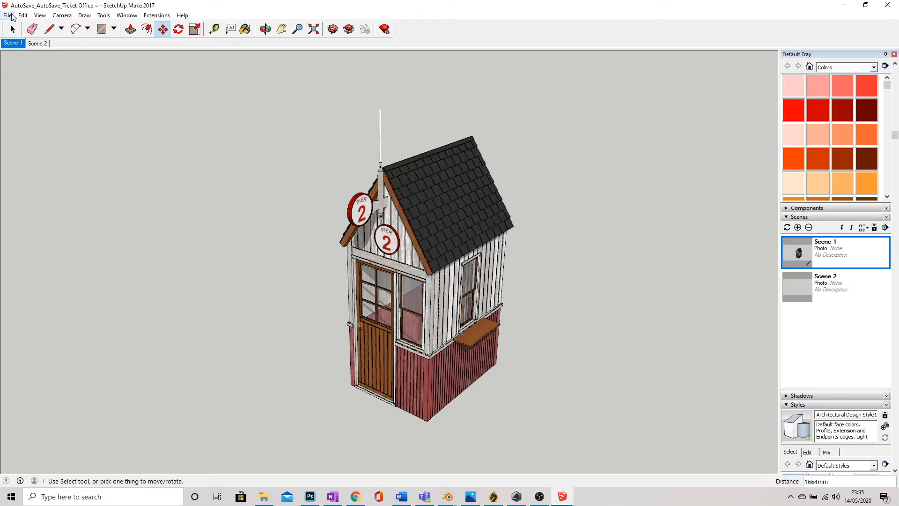
Export the scene animation as an H.264 MP4 video named 'Ticket office animation'.
{"action": "left_click", "coordinate": [8, 15]}
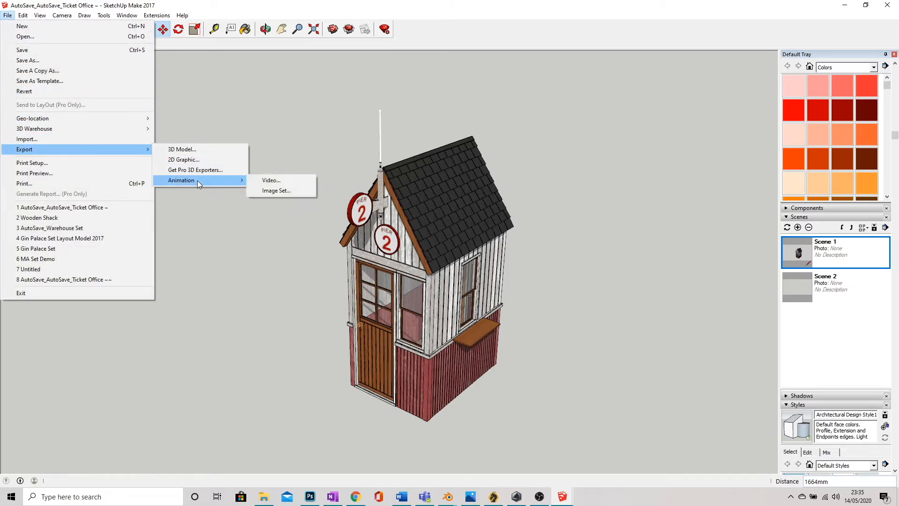
{"action": "mouse_move", "coordinate": [271, 180]}
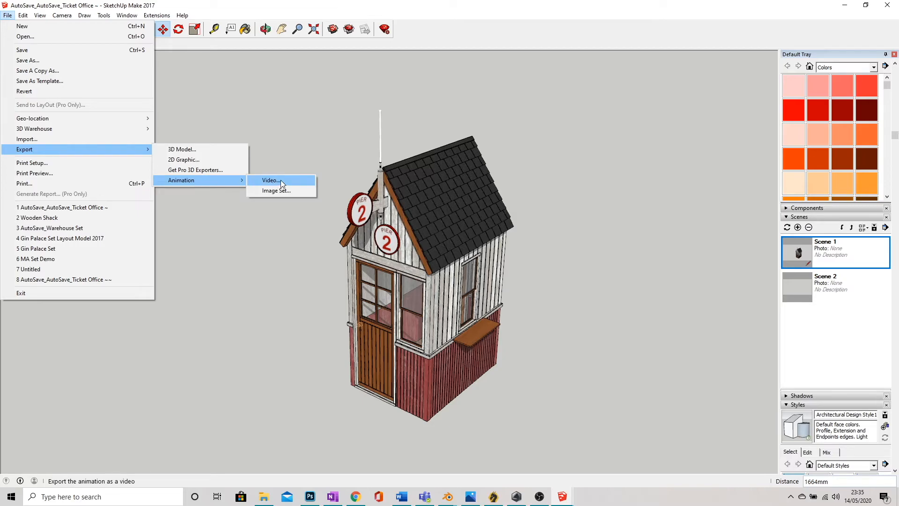
{"action": "mouse_move", "coordinate": [276, 191]}
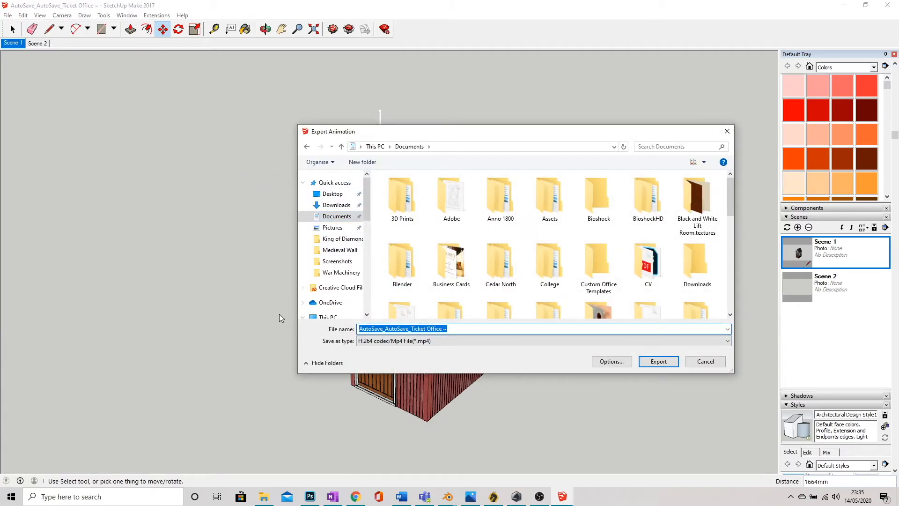
{"action": "type", "text": "Ticket office"}
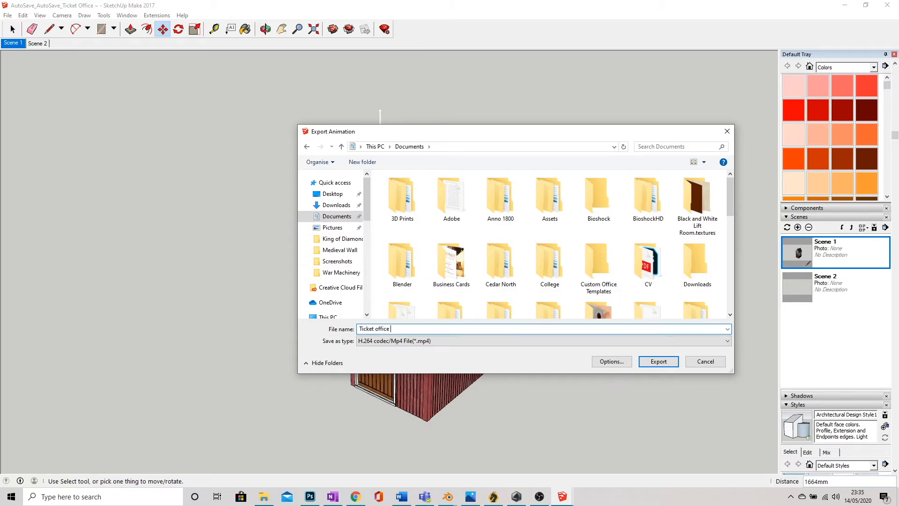
{"action": "type", "text": "animation"}
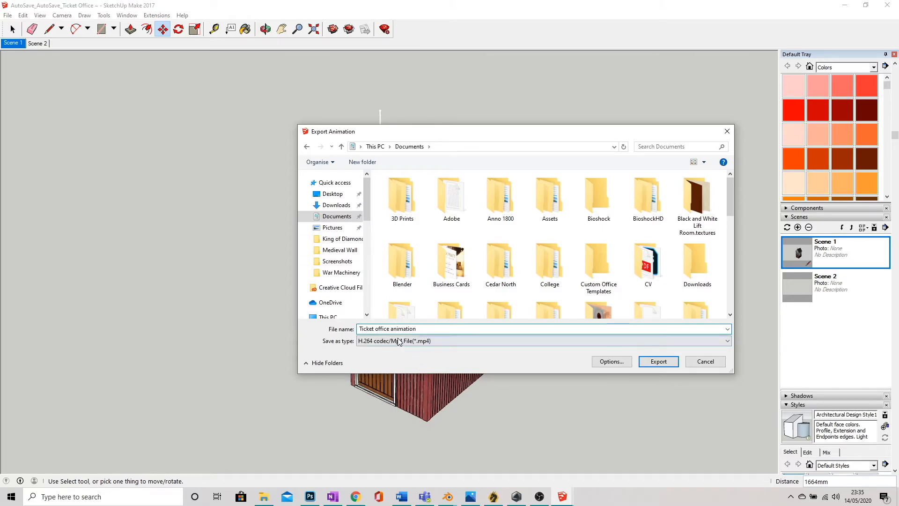
{"action": "left_click", "coordinate": [725, 341]}
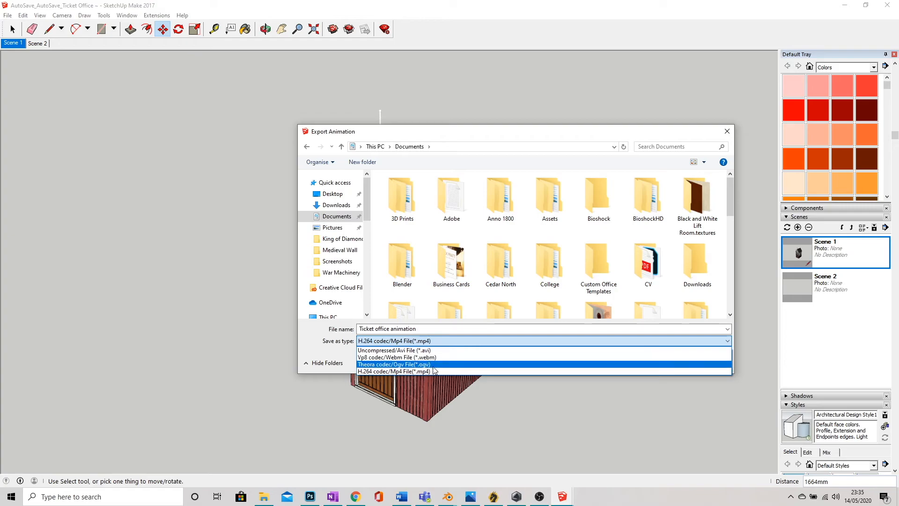
{"action": "left_click", "coordinate": [394, 371]}
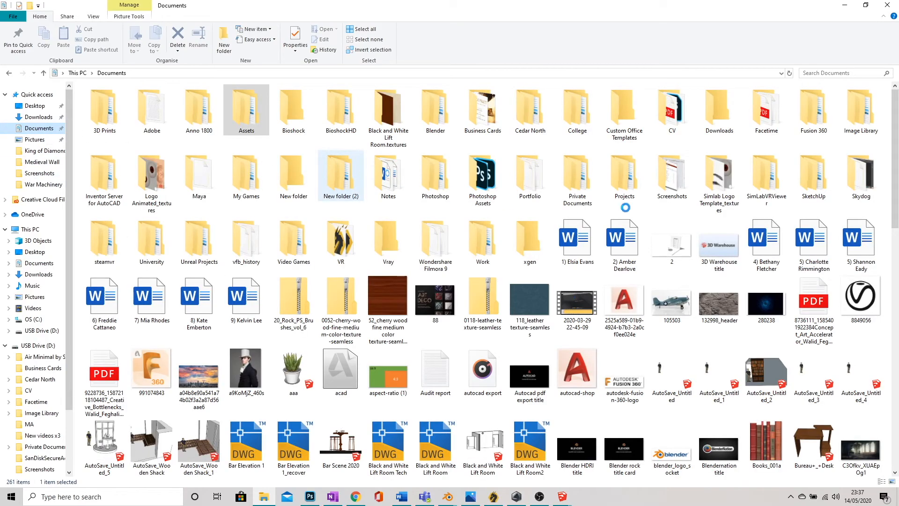
Find and open the 'Ticket office animation' video in Documents.
{"action": "scroll", "scroll_direction": "down", "scroll_amount": 3}
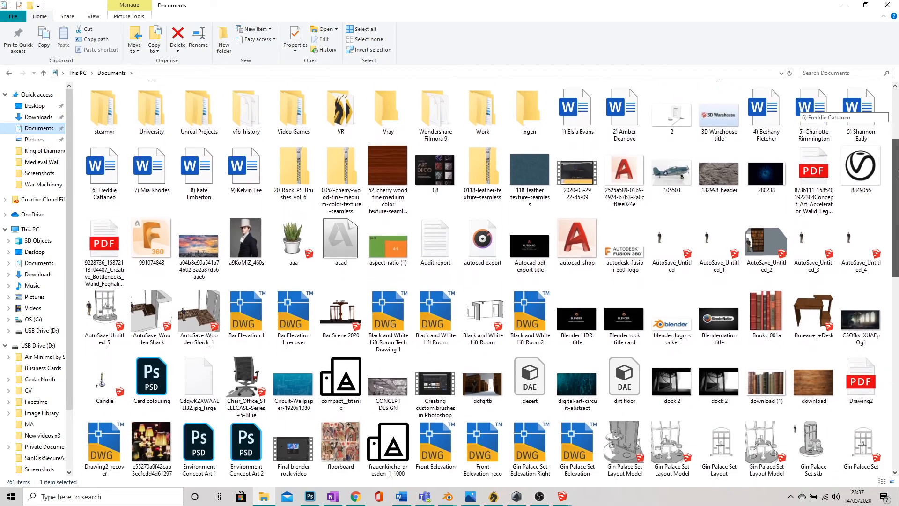
{"action": "scroll", "scroll_direction": "down", "scroll_amount": 3}
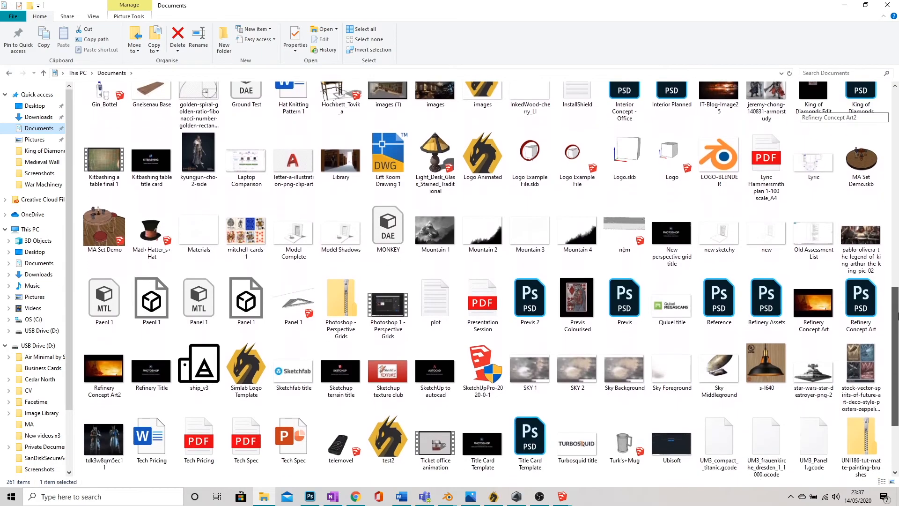
{"action": "scroll", "scroll_direction": "down", "scroll_amount": 3}
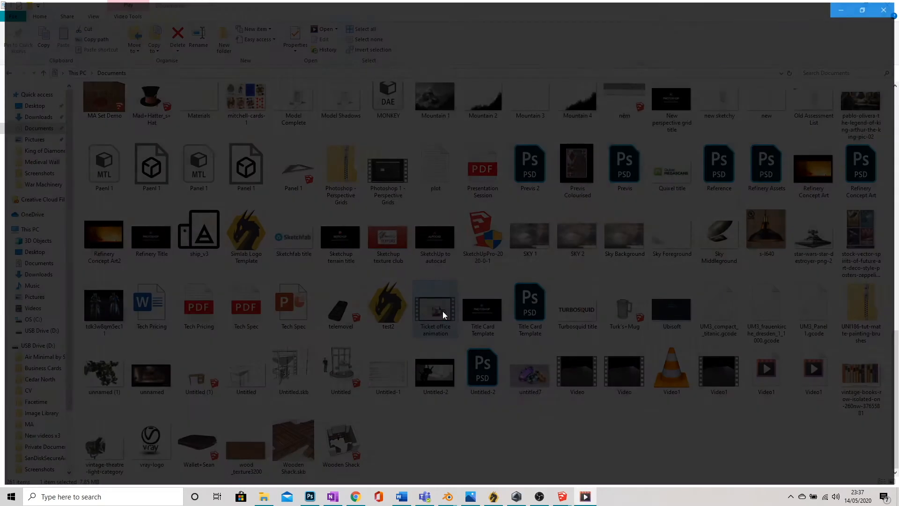
{"action": "double_click", "coordinate": [435, 307]}
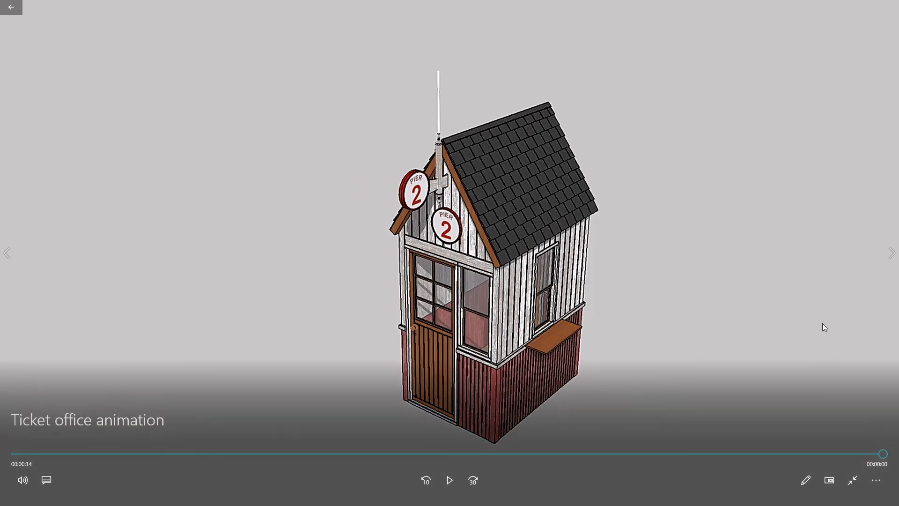
Replay the 'Ticket office animation' video from the start in Films & TV.
{"action": "left_click", "coordinate": [450, 480]}
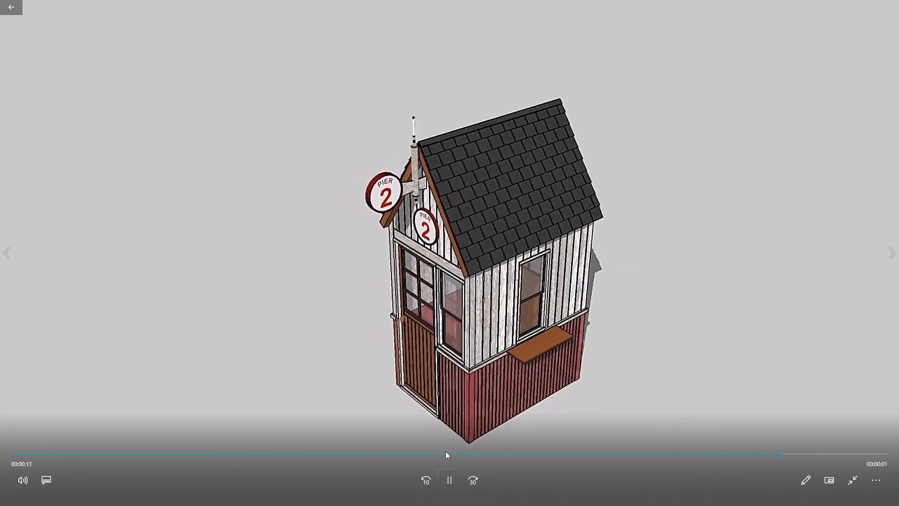
{"action": "left_click", "coordinate": [449, 480]}
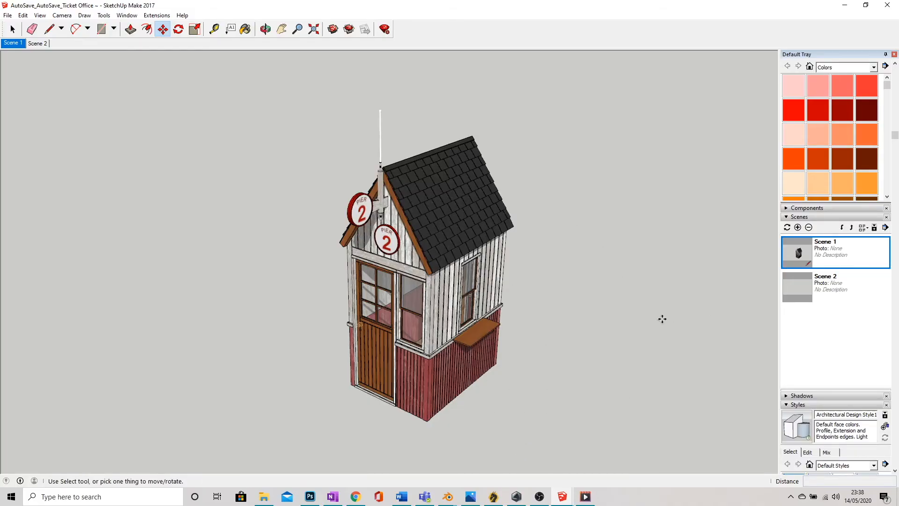
{"action": "mouse_move", "coordinate": [572, 313]}
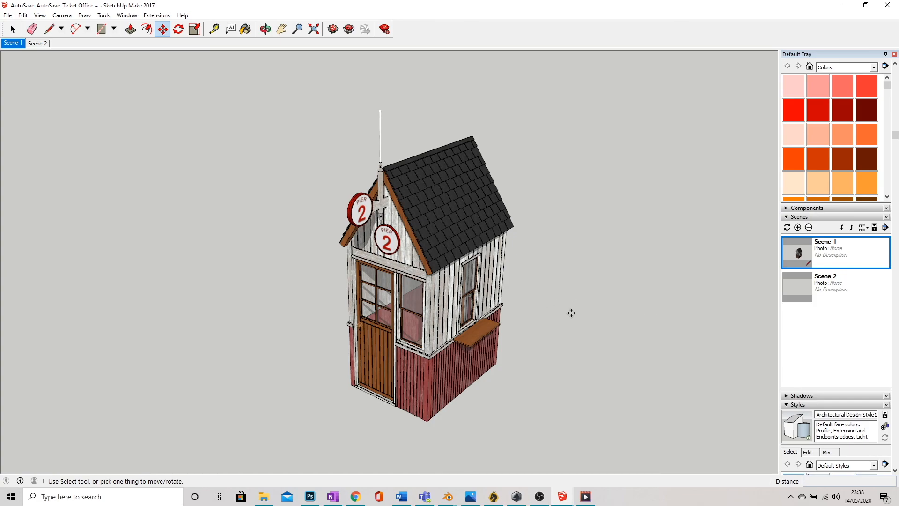
{"action": "mouse_move", "coordinate": [551, 304]}
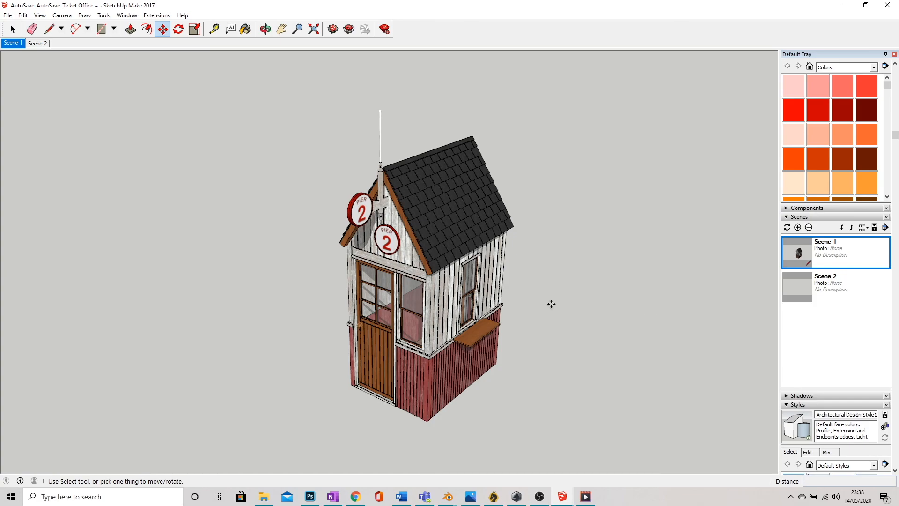